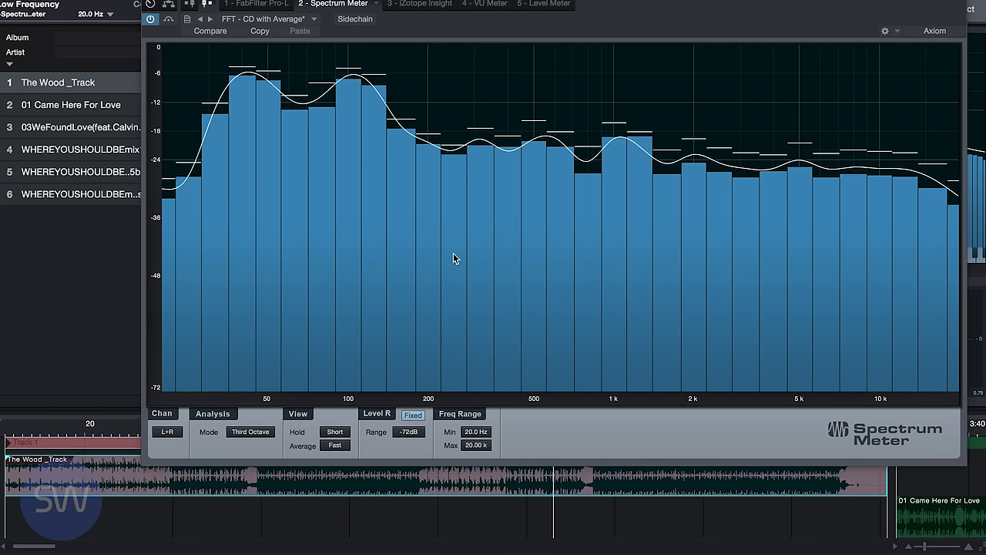
mouse_move(323, 327)
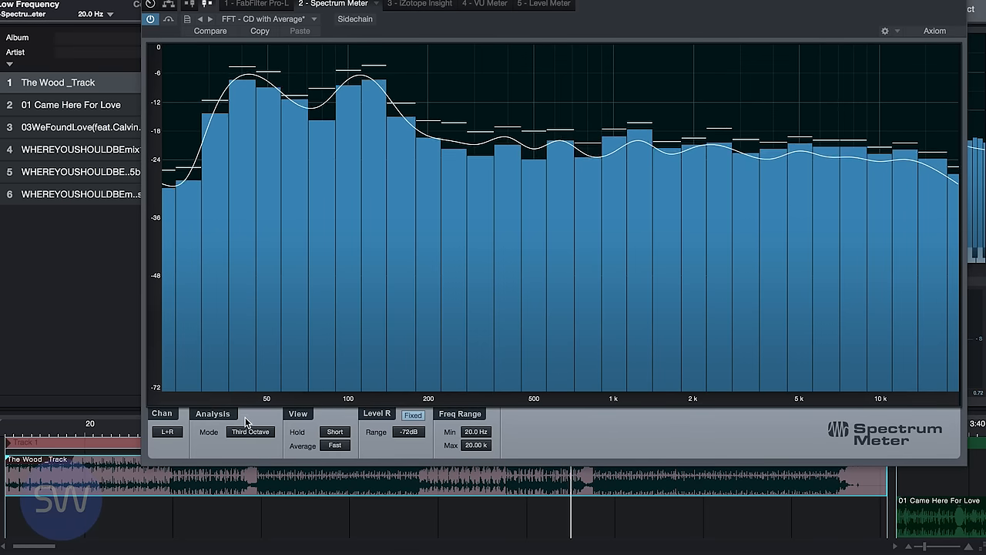
Switch the Spectrum Meter's Analysis Mode from Third Octave to 12th Octave
left_click(249, 431)
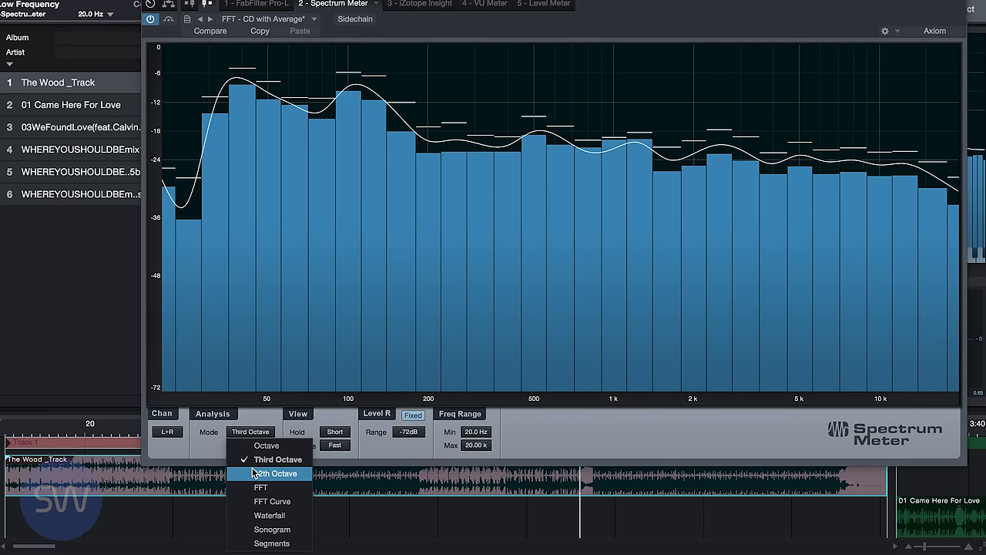
left_click(276, 473)
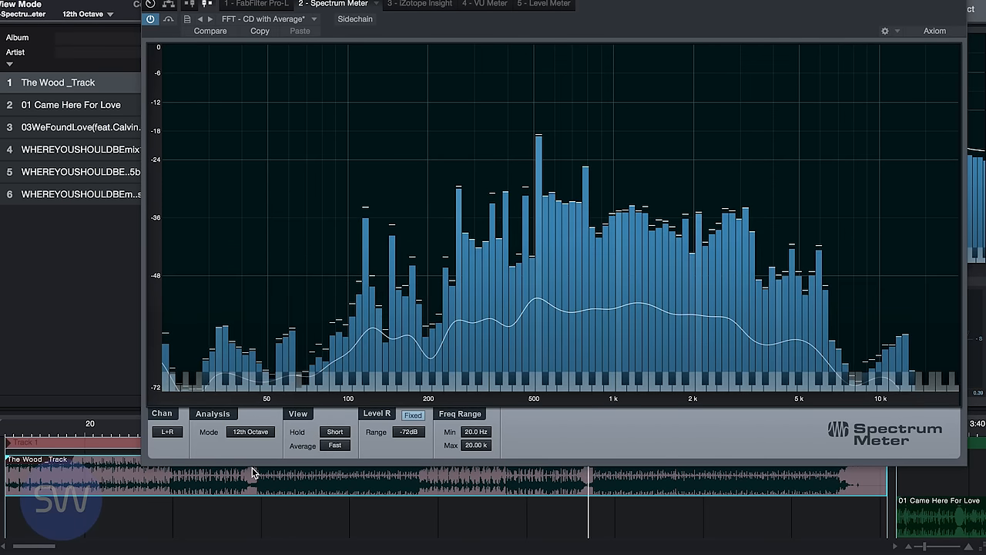